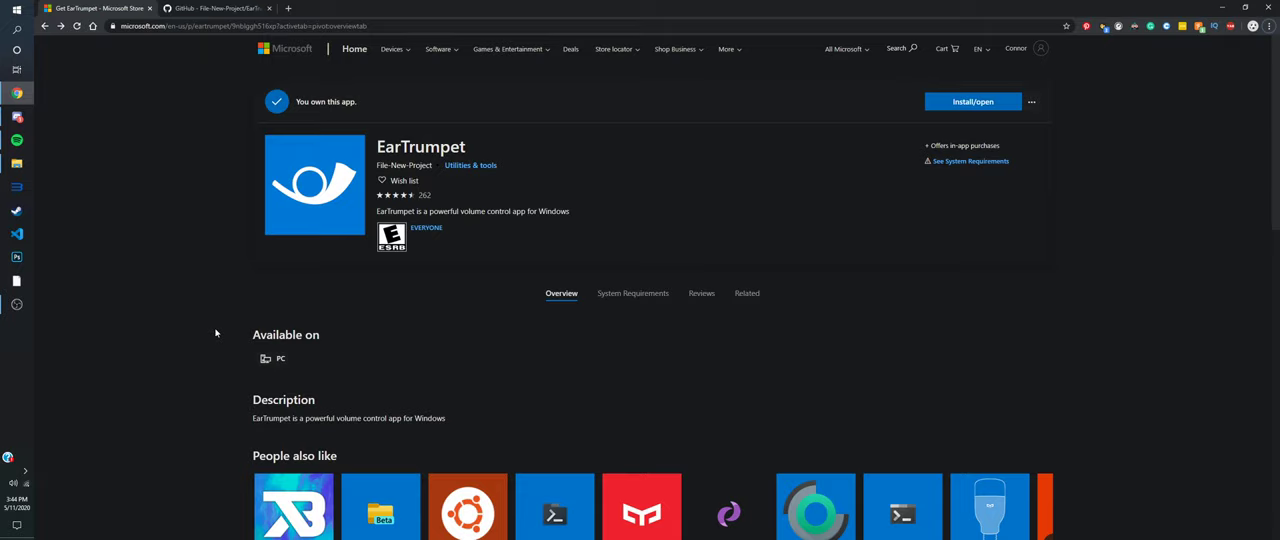
{"action": "mouse_move", "coordinate": [480, 188]}
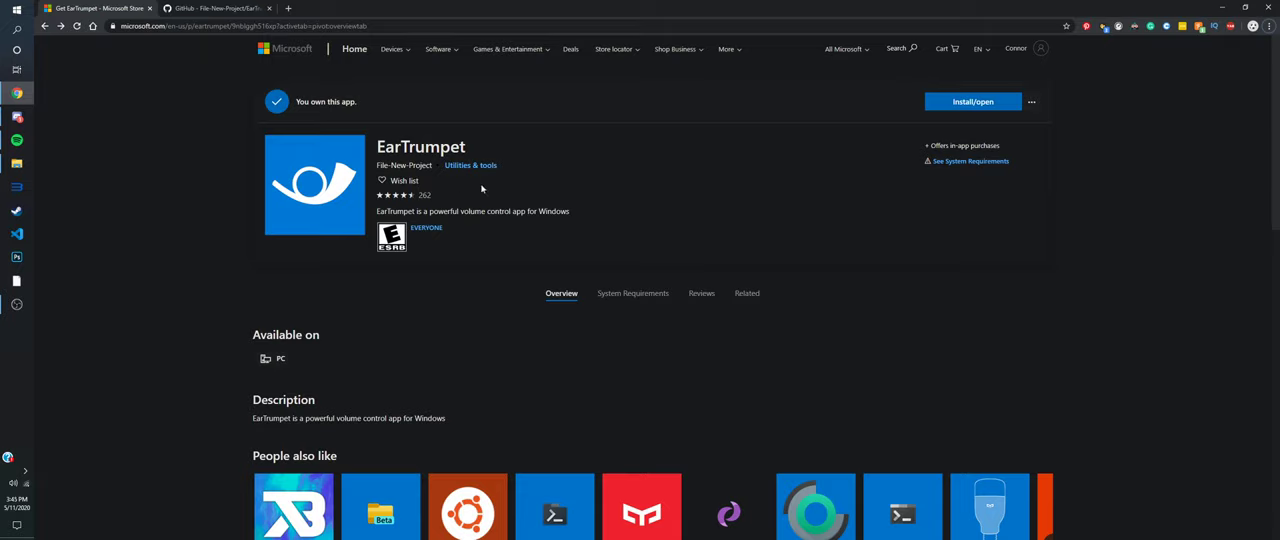
{"action": "mouse_move", "coordinate": [68, 376]}
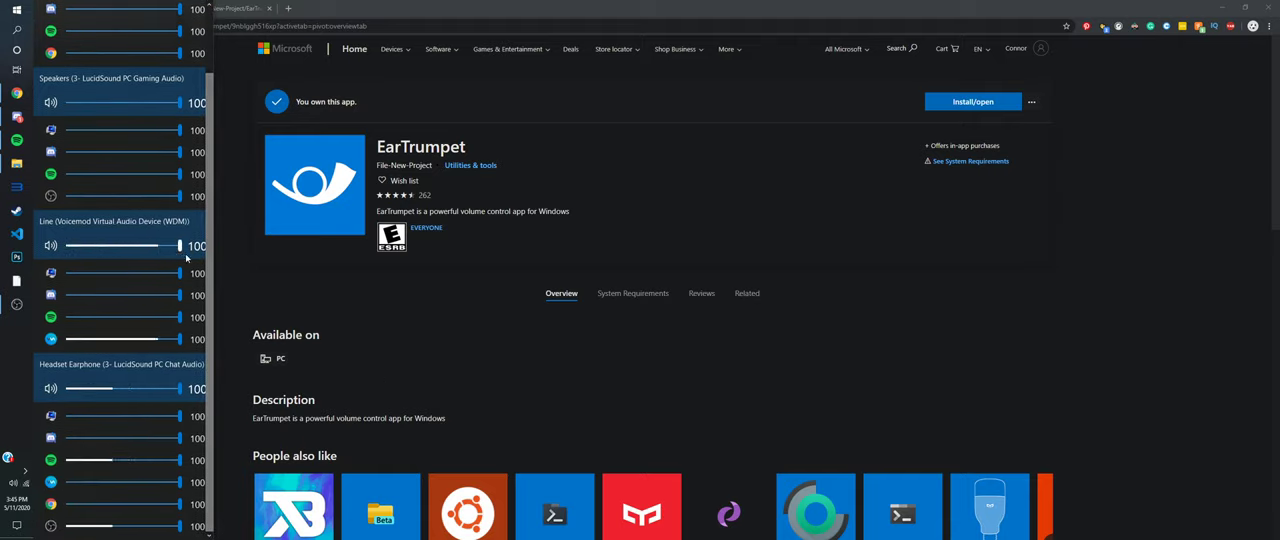
Lower an app's volume on the line device to about 9 in the EarTrumpet flyout
{"action": "left_click_drag", "start_coordinate": [176, 244], "coordinate": [76, 244]}
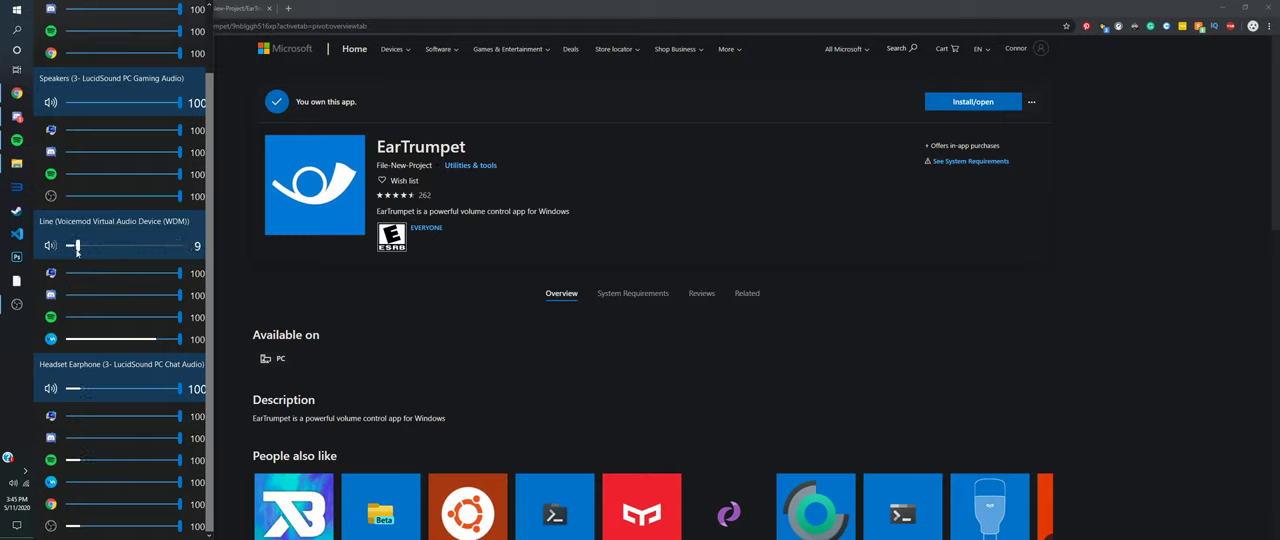
{"action": "left_click_drag", "start_coordinate": [76, 246], "coordinate": [178, 246]}
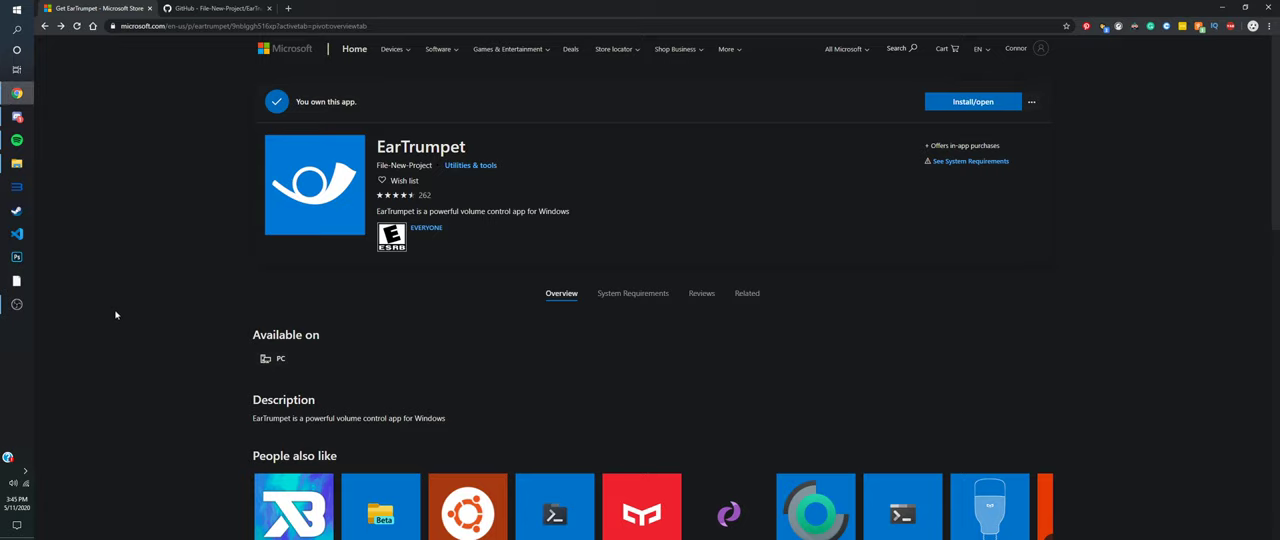
{"action": "mouse_move", "coordinate": [138, 202]}
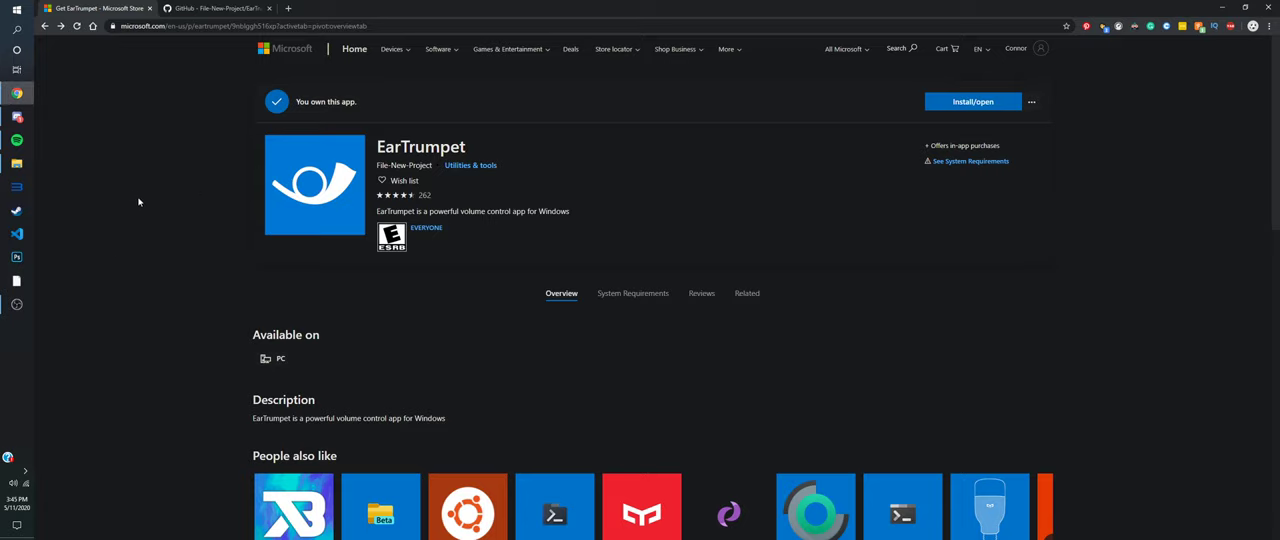
View the EarTrumpet GitHub repository, then return to the Store page
{"action": "left_click", "coordinate": [216, 8]}
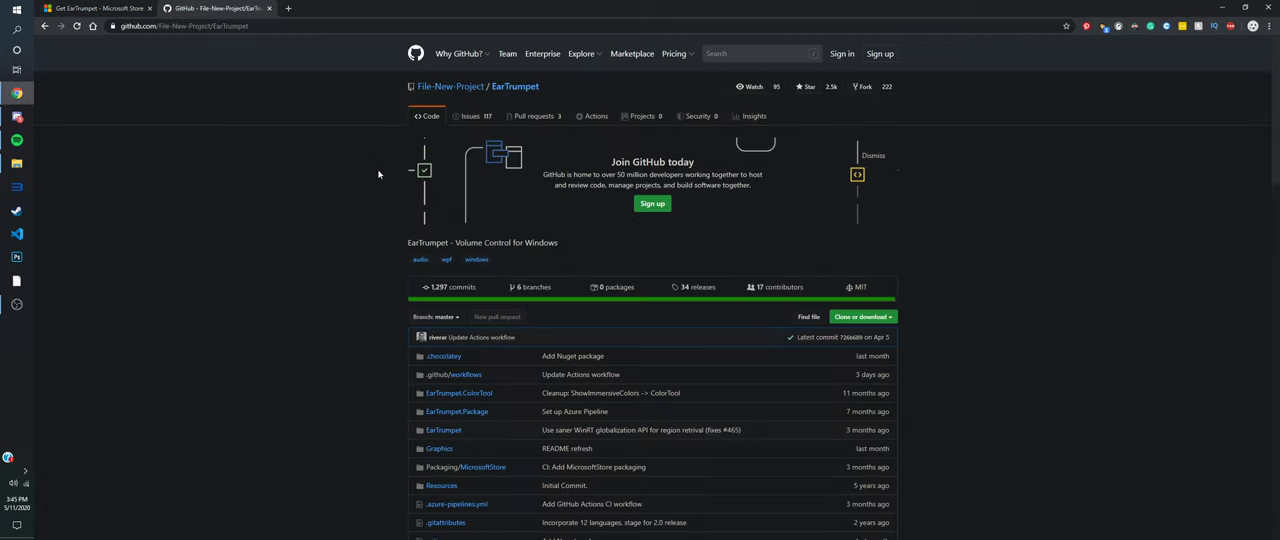
{"action": "left_click", "coordinate": [96, 8]}
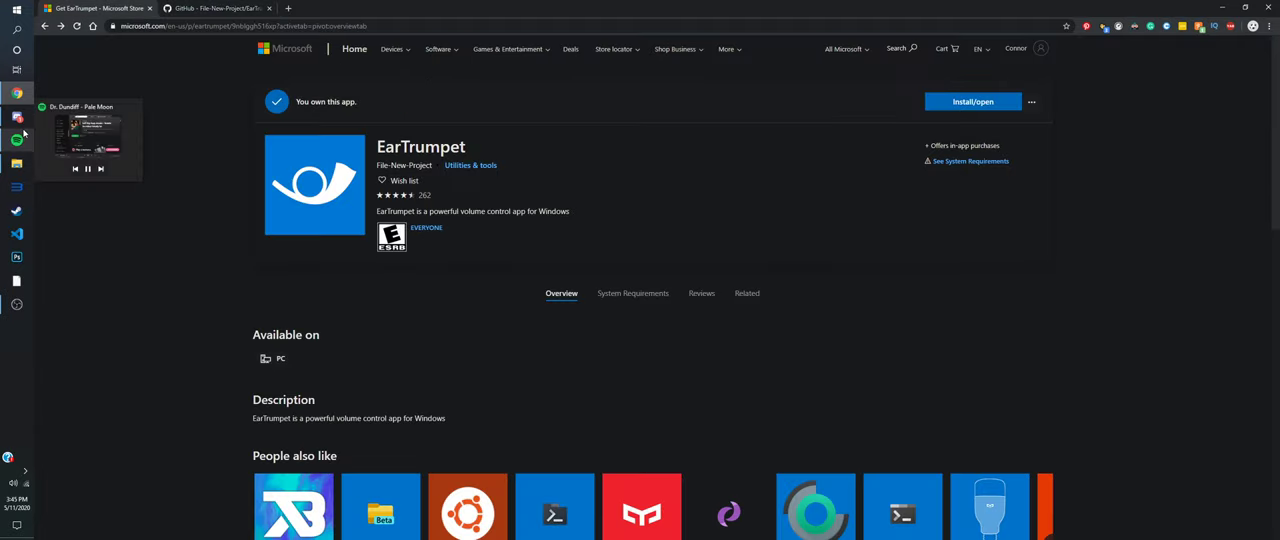
{"action": "mouse_move", "coordinate": [100, 220]}
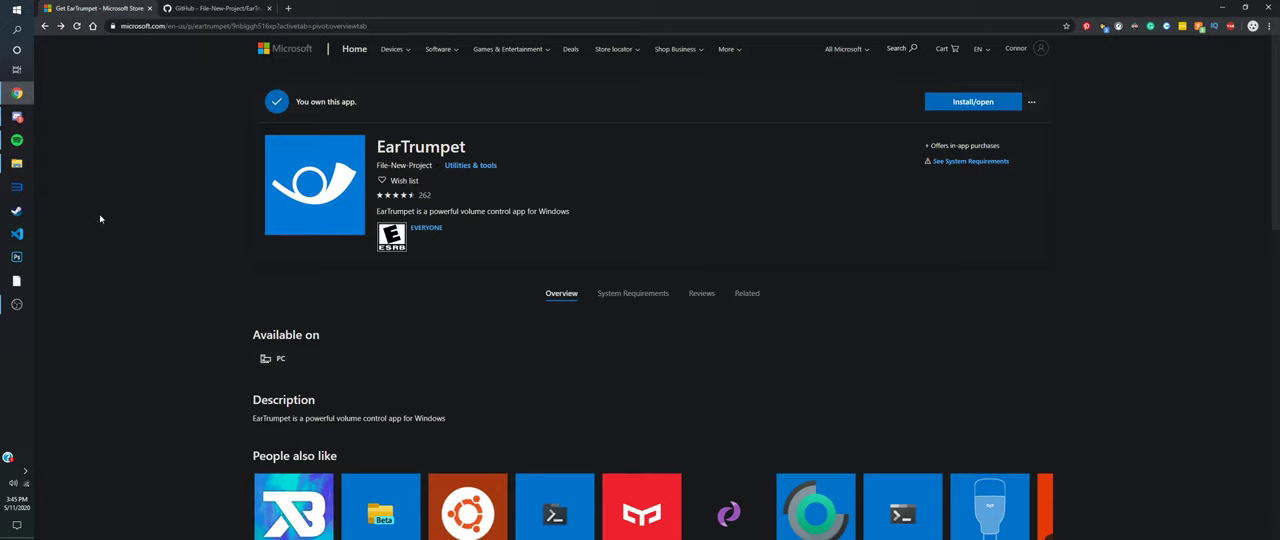
{"action": "mouse_move", "coordinate": [108, 248]}
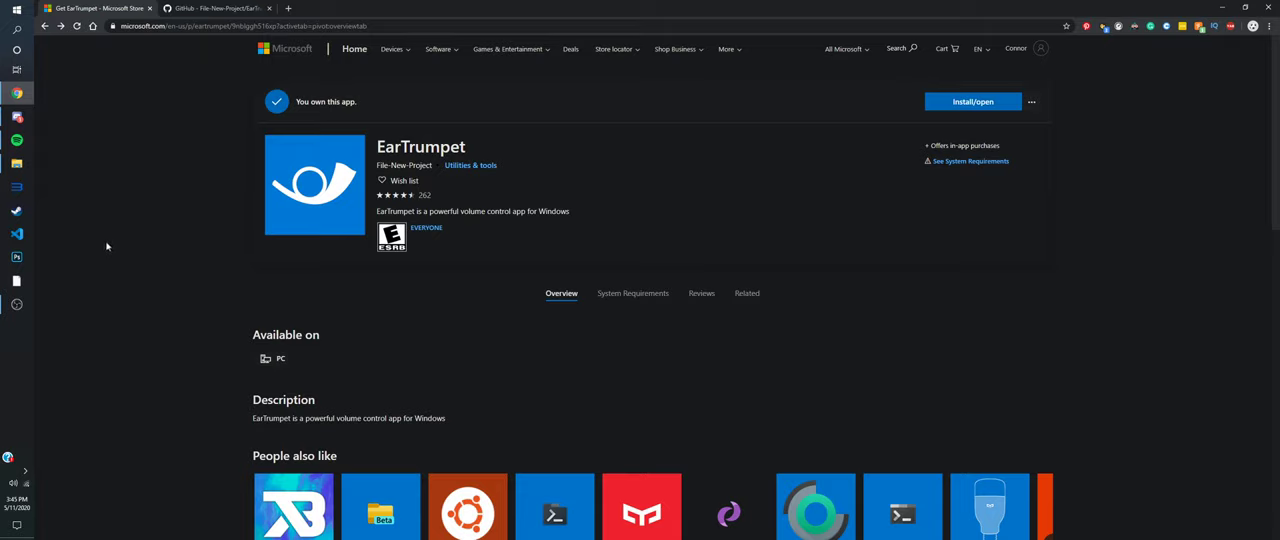
{"action": "mouse_move", "coordinate": [92, 268]}
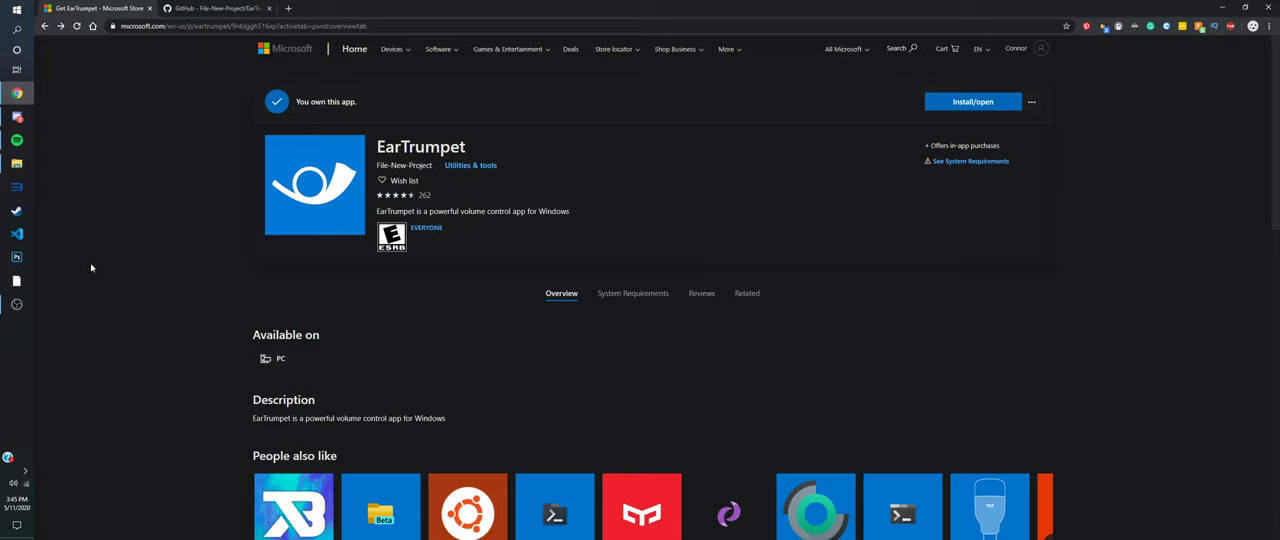